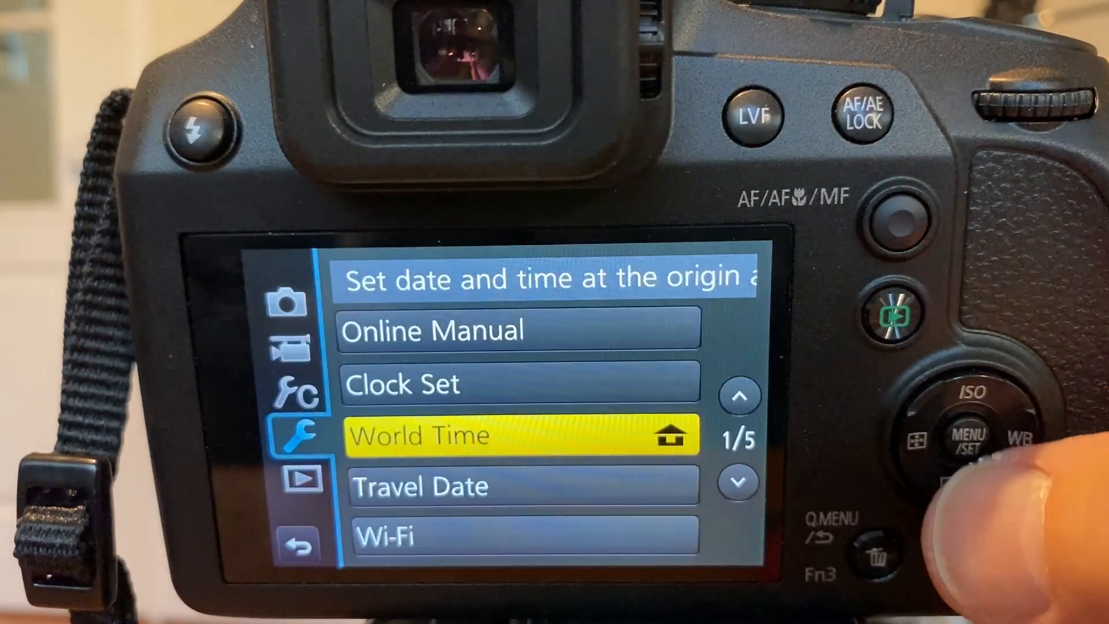
Step: Highlight Online Manual at the top of the Setup menu, above Clock Set and World Time
key("up")
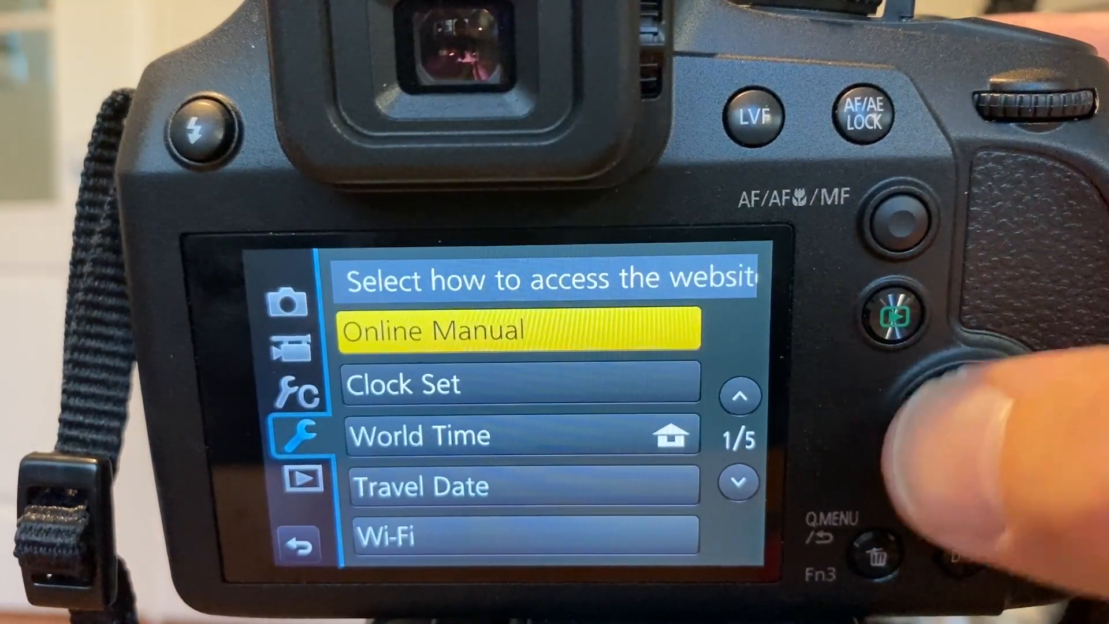